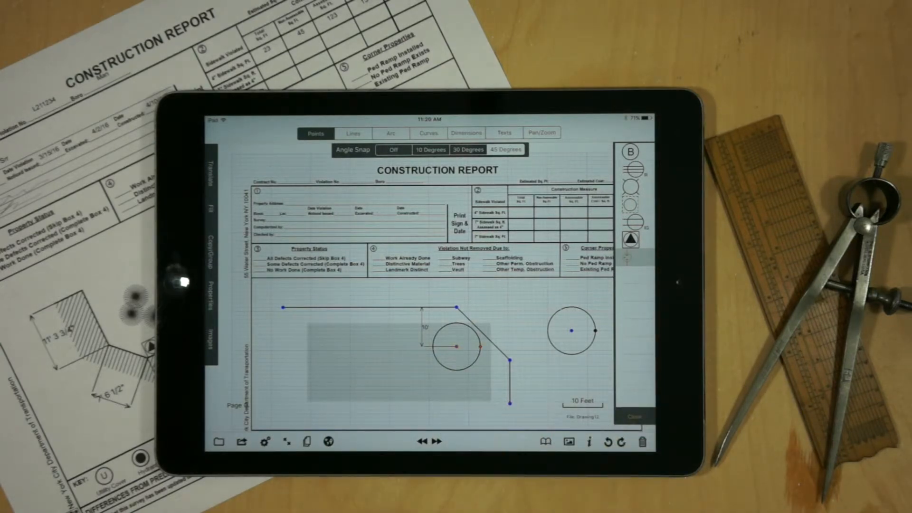
Remove the old circle, dimension and arc, leaving a polyline with an angled corner
left_click(391, 132)
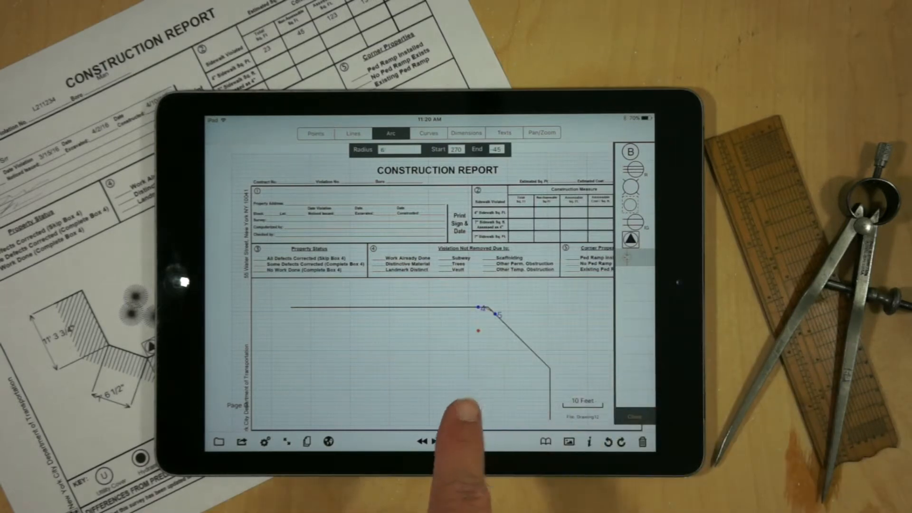
Tap the corner arc's radius value to change it from 6 to 4
left_click(400, 150)
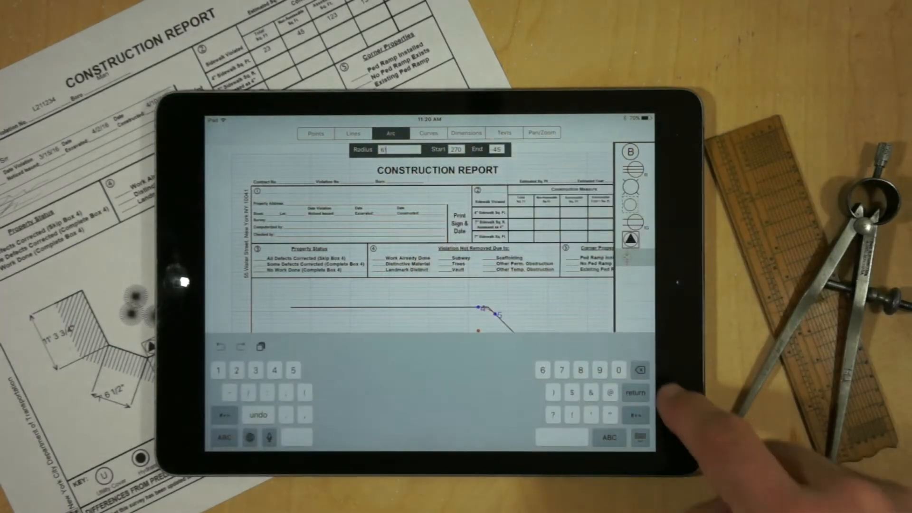
Confirm the new radius so a small fillet arc rounds the upper bend
left_click(315, 133)
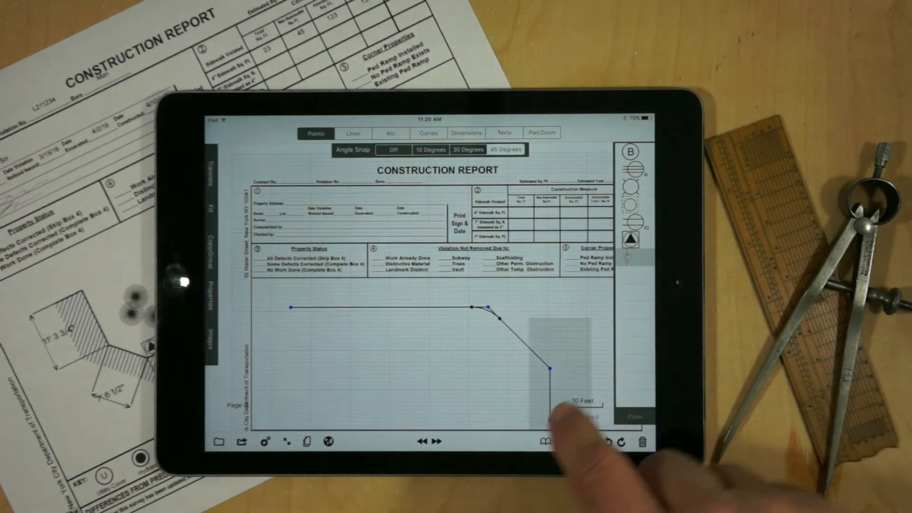